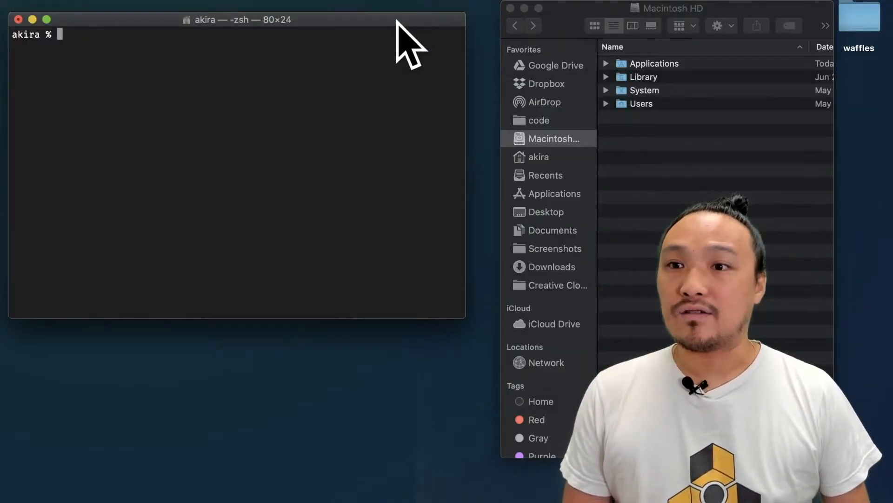
Step: Print the working directory /Users/akira/Documents/command-test with pwd
{"action": "type", "text": "lksjdl"}
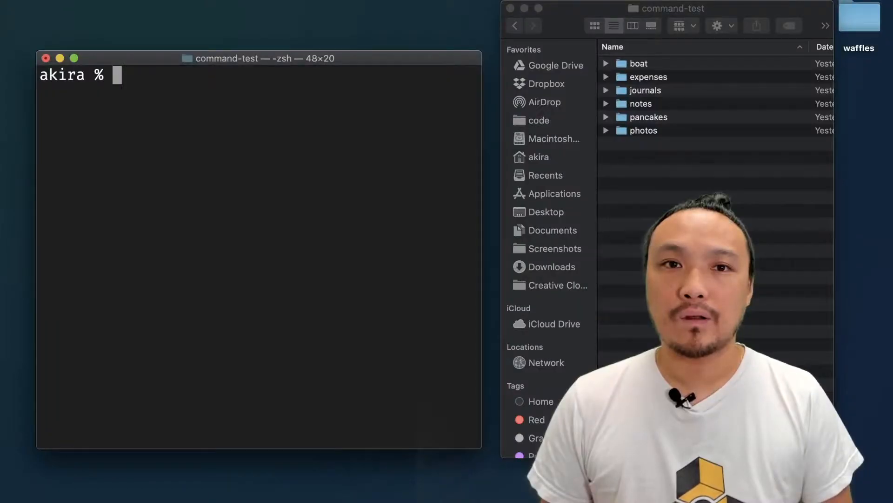
{"action": "type", "text": "pwd"}
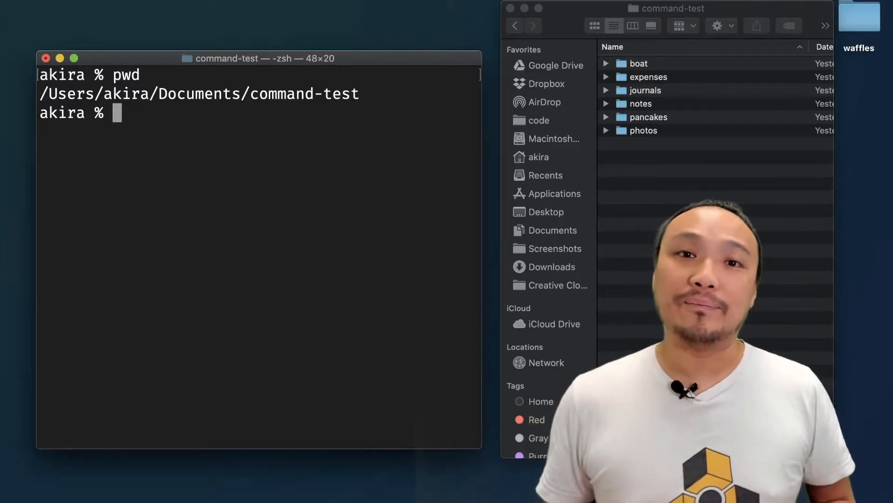
Step: List the six folders in command-test with ls: boat, expenses, journals, notes, pancakes, photos
{"action": "type", "text": "ls"}
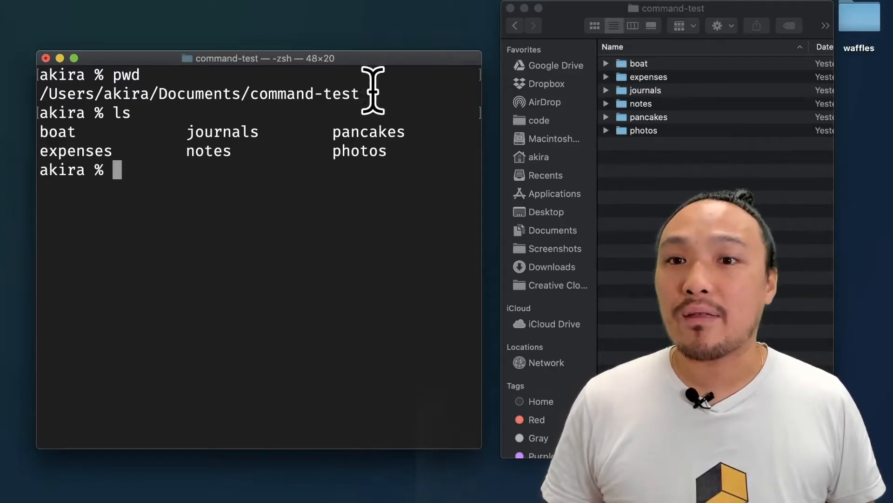
{"action": "left_click_drag", "start_coordinate": [40, 93], "coordinate": [357, 93]}
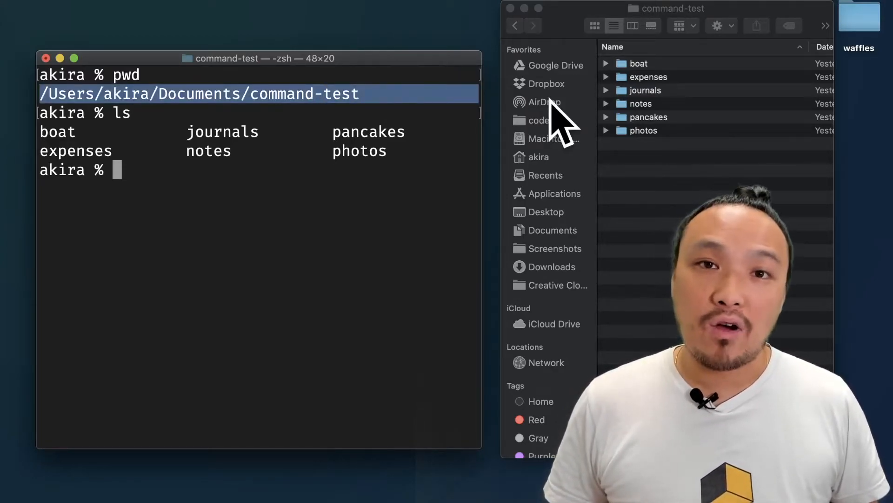
{"action": "mouse_move", "coordinate": [545, 129]}
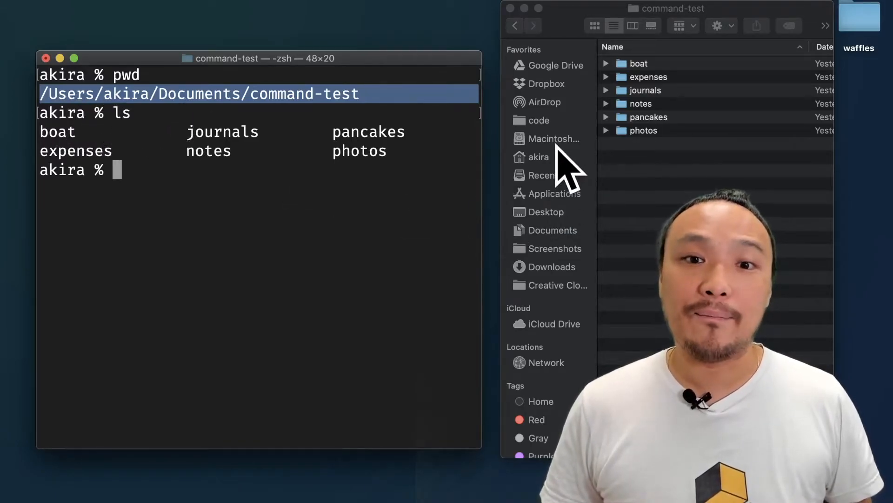
{"action": "left_click", "coordinate": [553, 139]}
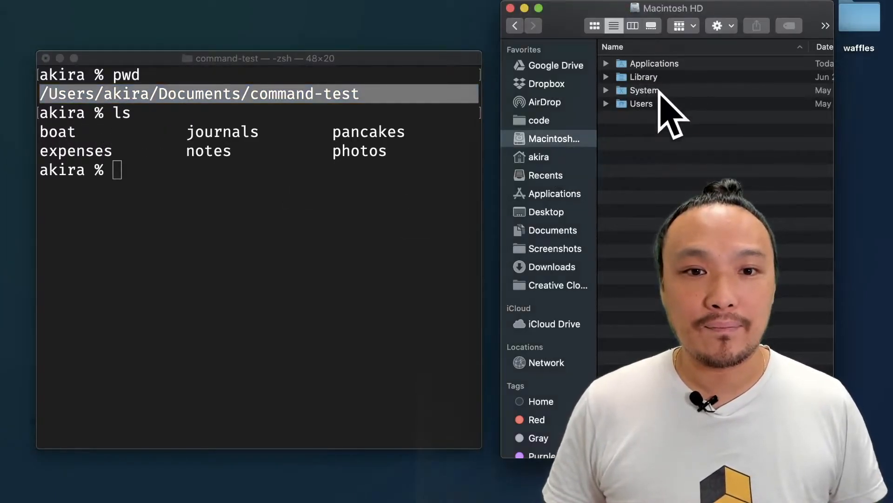
{"action": "double_click", "coordinate": [643, 104]}
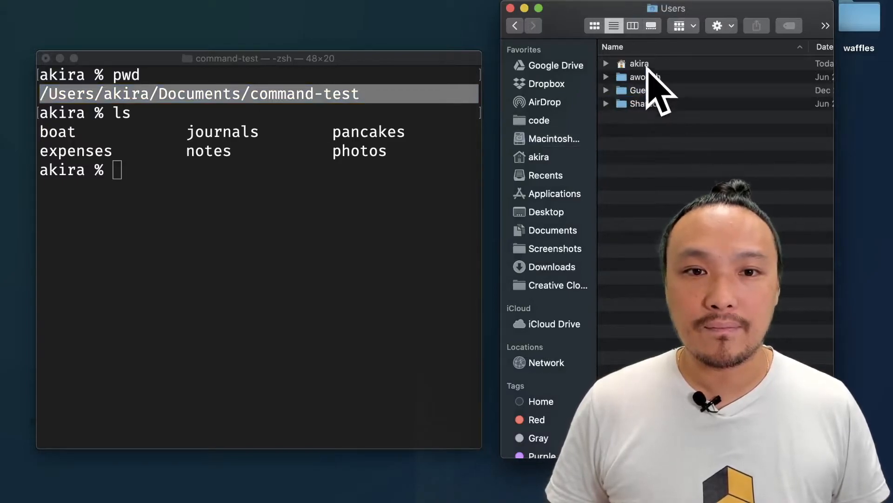
{"action": "left_click", "coordinate": [538, 157]}
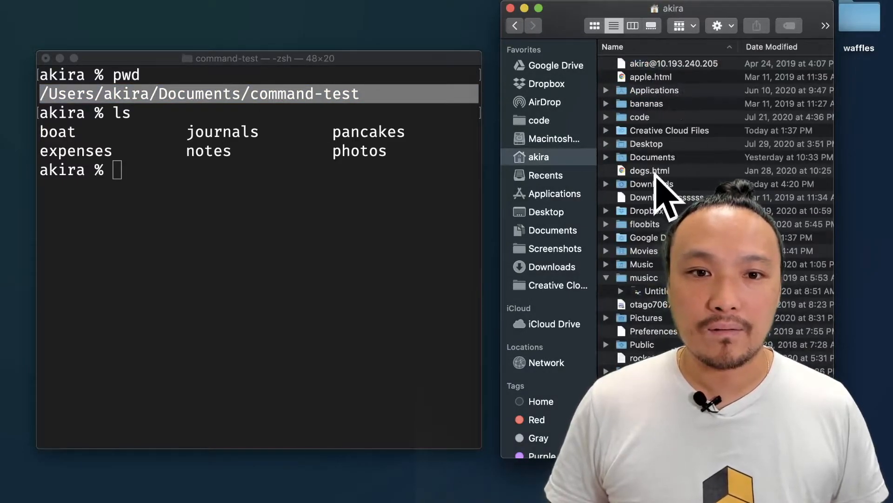
{"action": "left_click", "coordinate": [553, 230]}
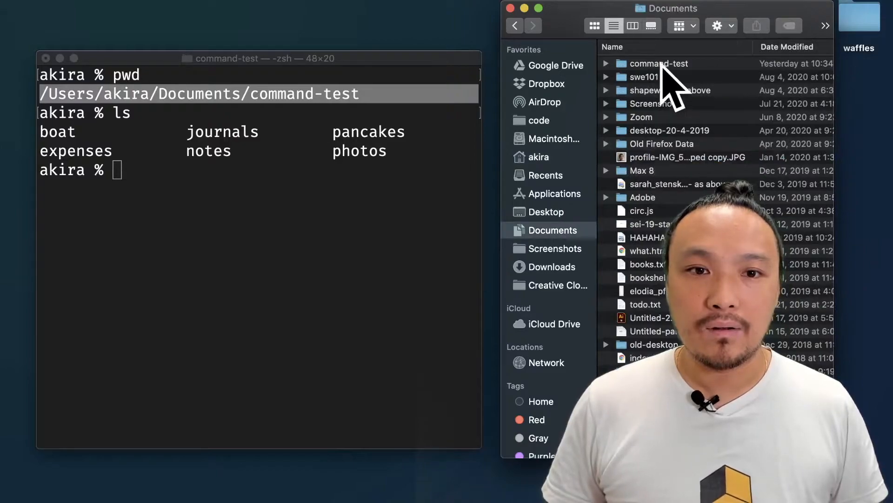
{"action": "double_click", "coordinate": [659, 63]}
{"action": "type", "text": "ls"}
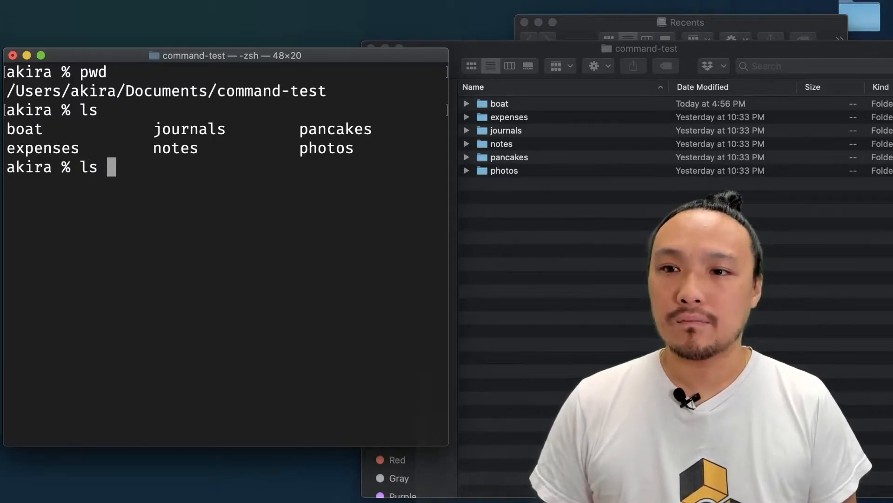
Step: List boat's contents (anchor, galley, rigging) and show boat in Finder's column view
{"action": "type", "text": "boat"}
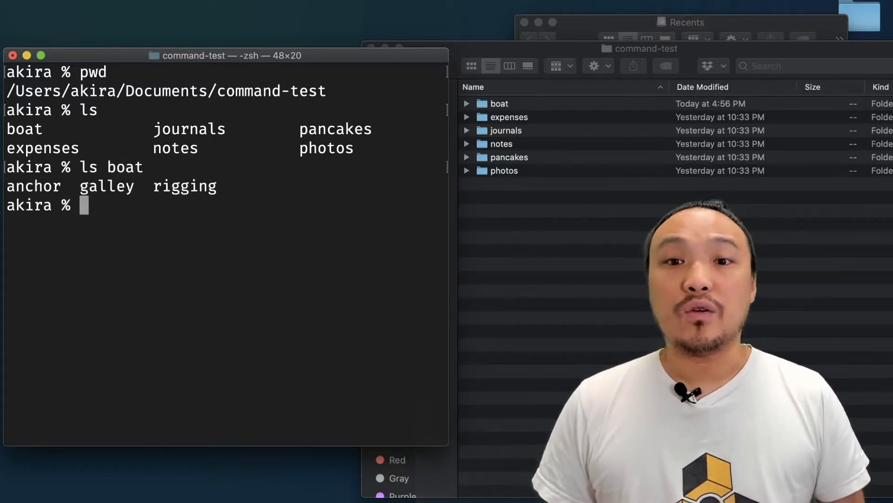
{"action": "mouse_move", "coordinate": [493, 188]}
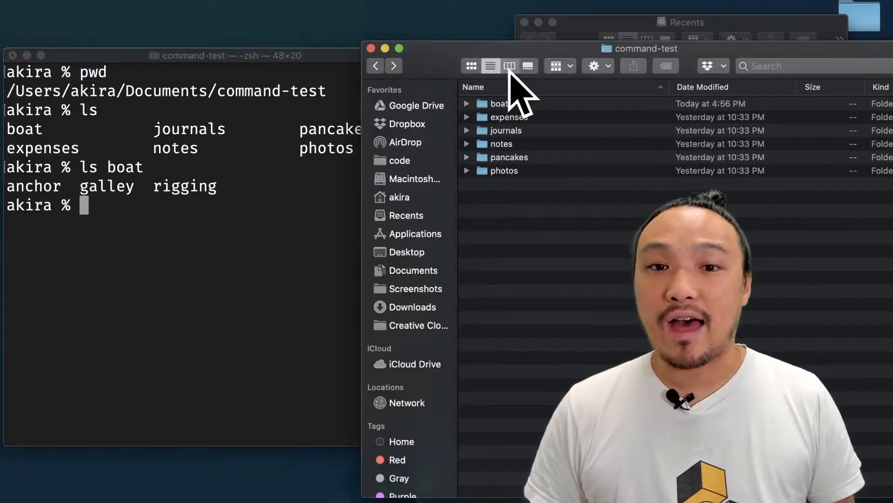
{"action": "left_click", "coordinate": [508, 65]}
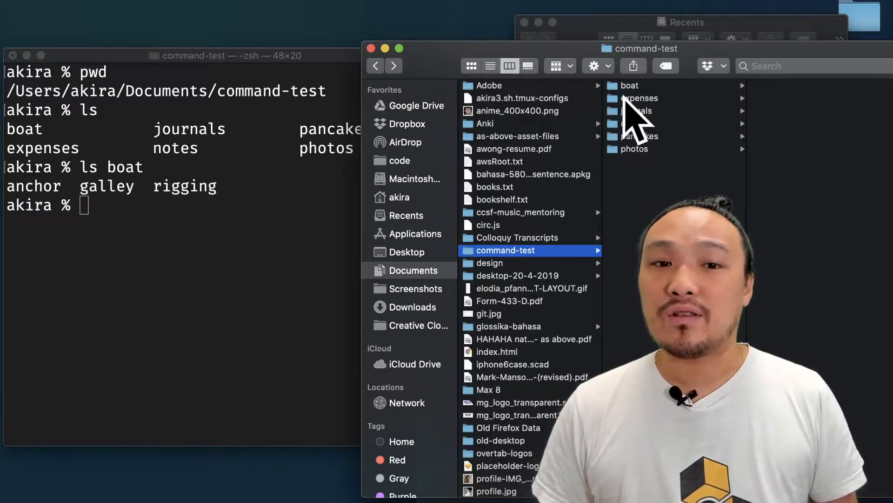
{"action": "left_click", "coordinate": [630, 85]}
{"action": "type", "text": "ls boat"}
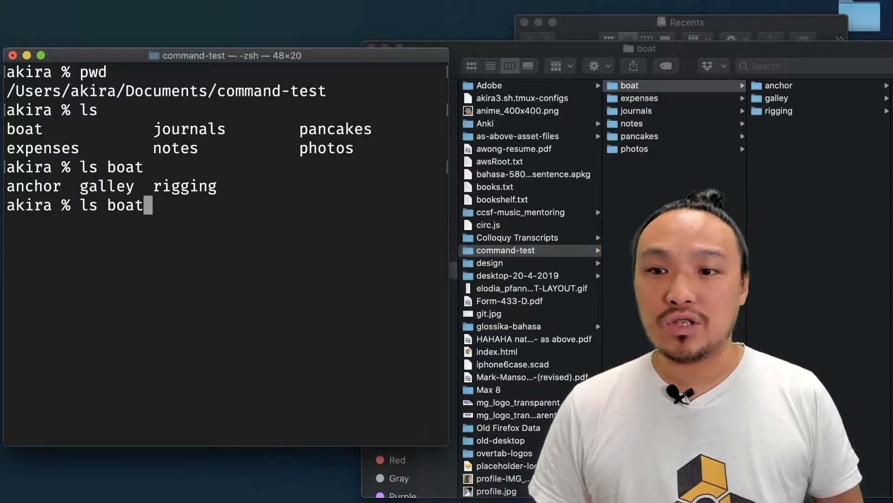
Step: List boat/anchor's files, notes.txt and script.js, and return to Terminal
{"action": "type", "text": "/a"}
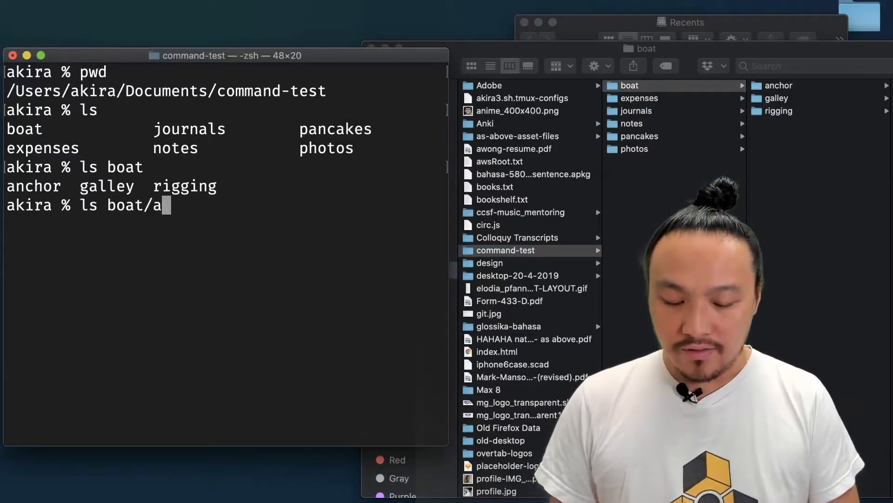
{"action": "type", "text": "nchor"}
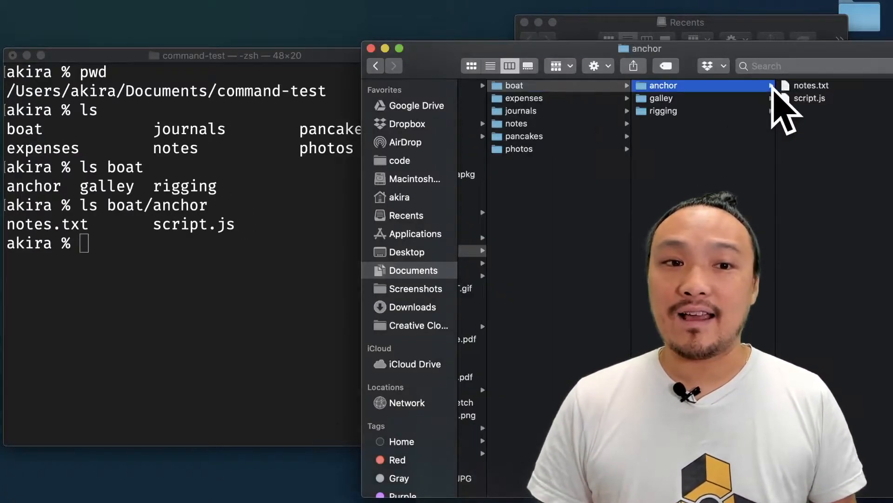
{"action": "left_click", "coordinate": [228, 55]}
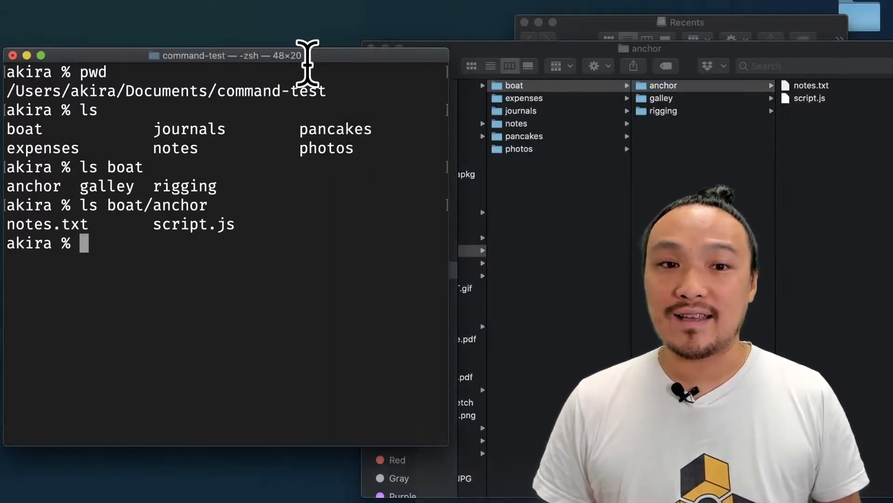
{"action": "mouse_move", "coordinate": [408, 310]}
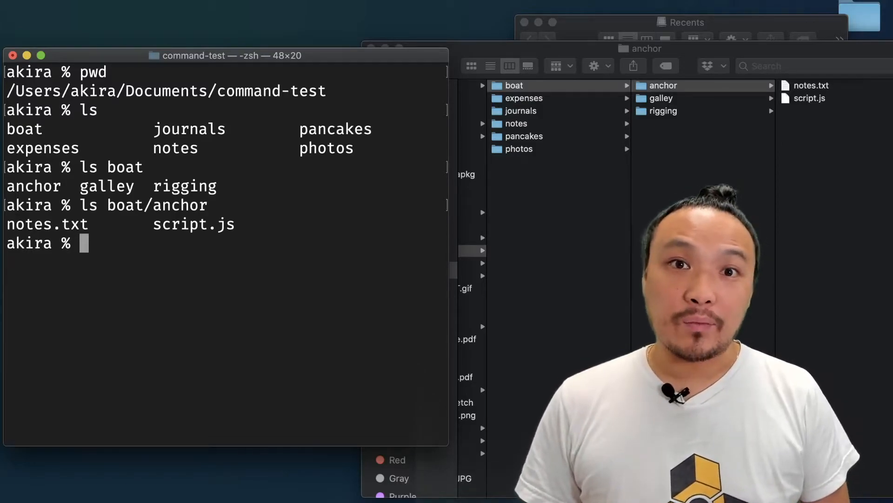
Step: Change into the boat folder with cd and confirm the path ends in command-test/boat
{"action": "type", "text": "pwd"}
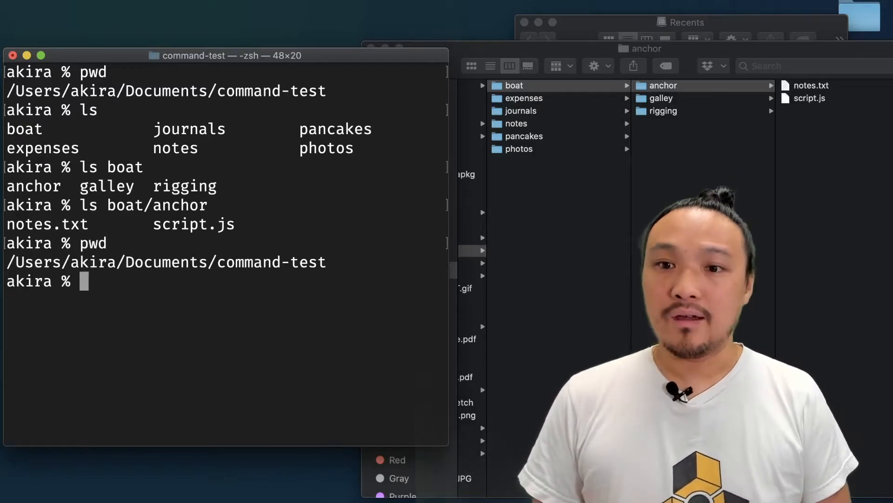
{"action": "type", "text": "cd c"}
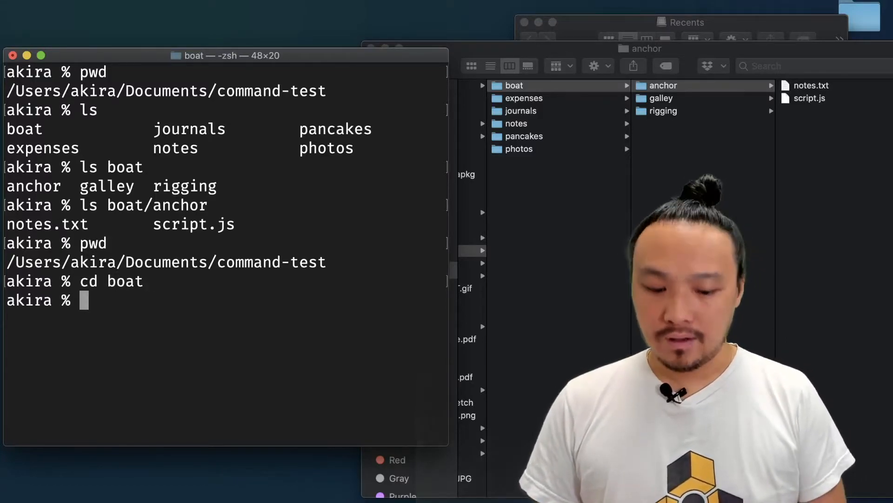
{"action": "type", "text": "pwd"}
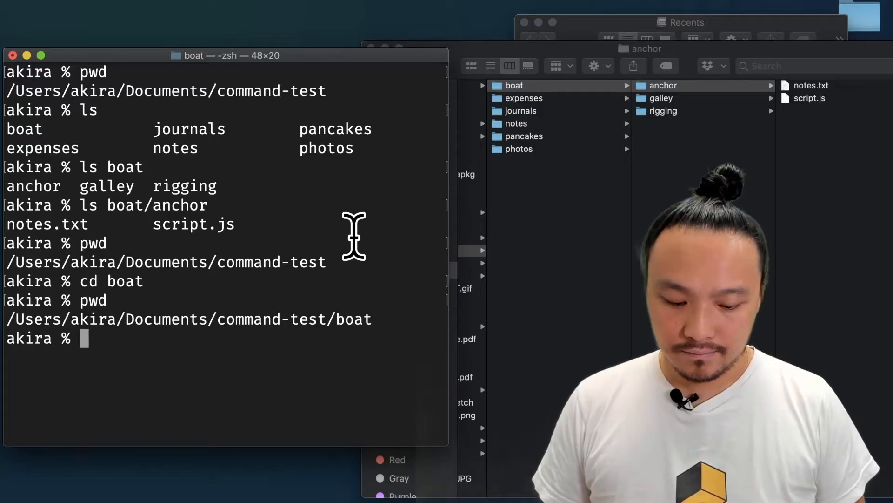
{"action": "type", "text": "mkdir"}
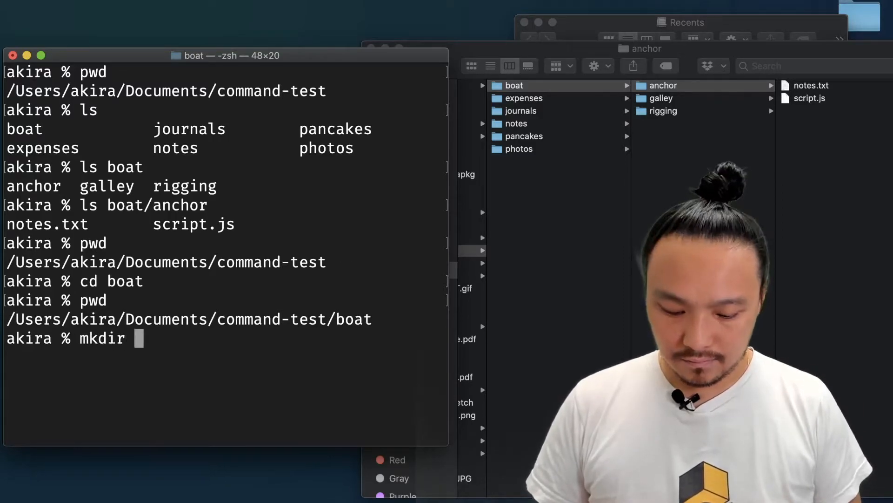
Step: Create an empty folder named jib-rigging inside boat with mkdir
{"action": "type", "text": "jib-rigging"}
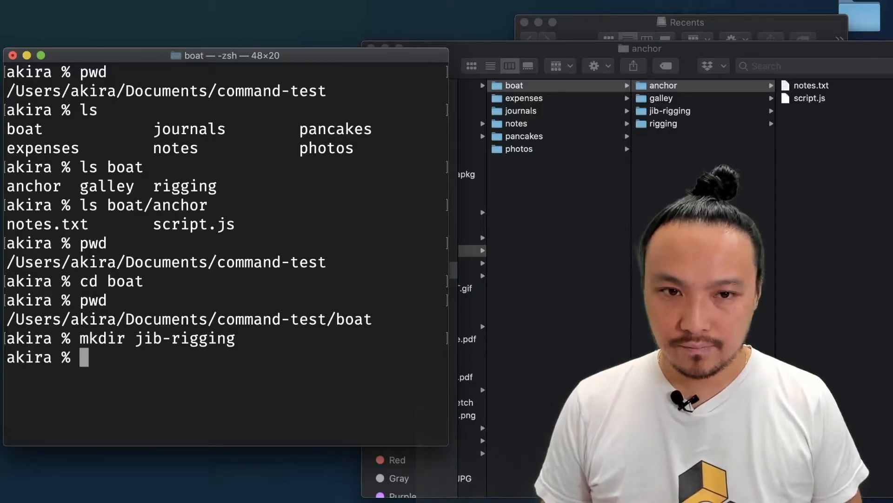
{"action": "type", "text": "touch"}
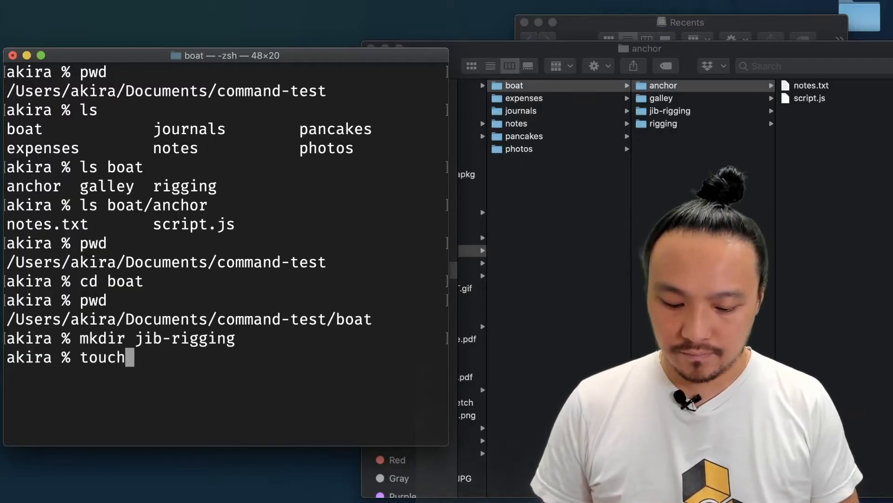
Step: Create an empty lazy-guy.txt with touch and check it in Finder
{"action": "type", "text": "lazy-"}
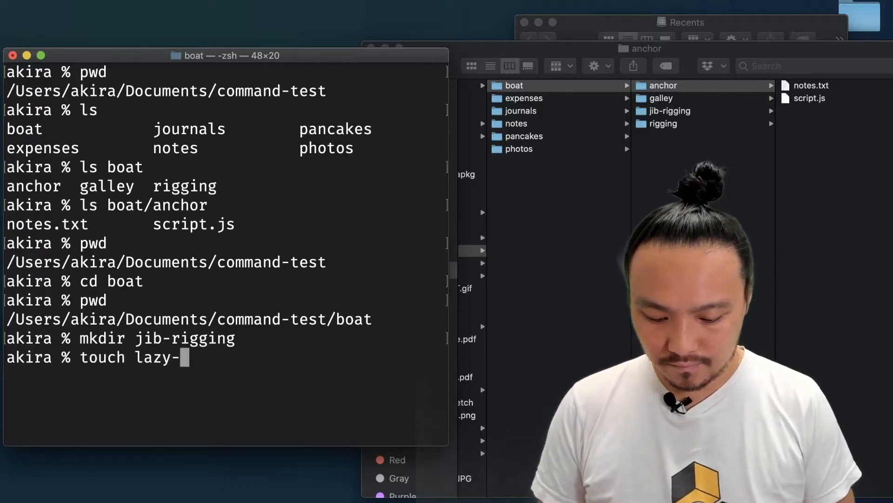
{"action": "type", "text": "guy.txt"}
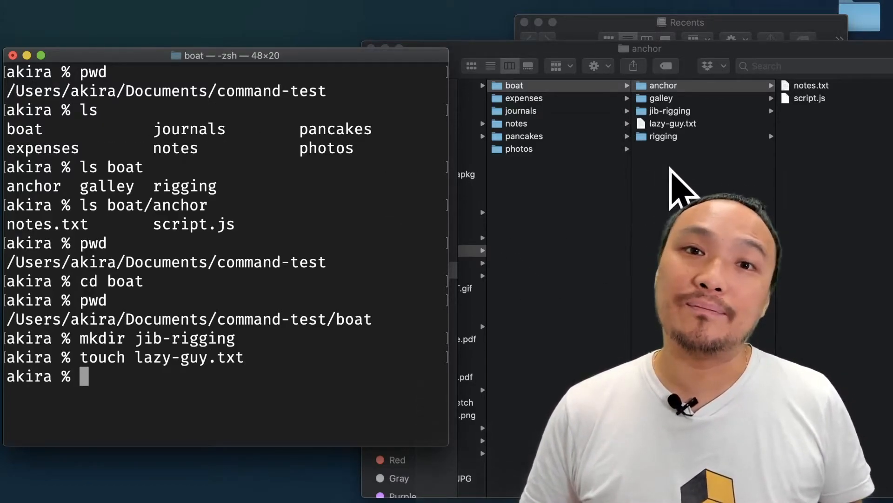
{"action": "left_click", "coordinate": [672, 123]}
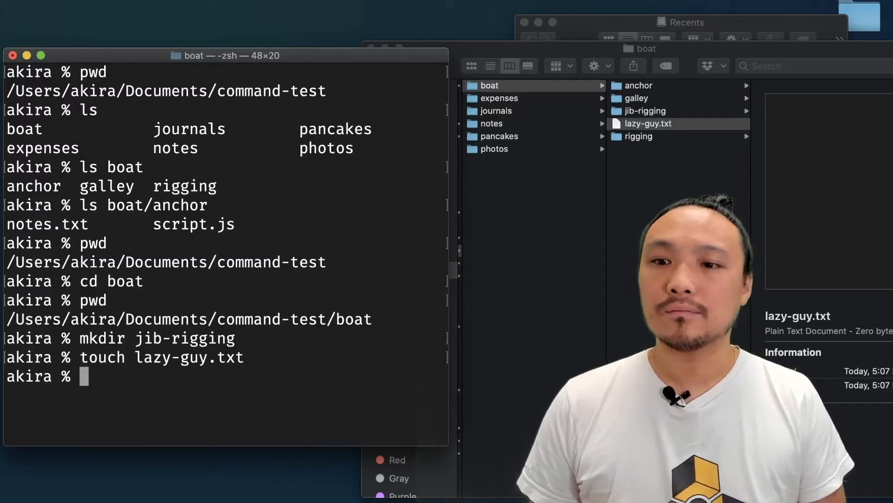
Step: Copy lazy-guy.txt to lazy-guy2.txt with cp and begin a recursive cp -R
{"action": "type", "text": "cp lazy-gu"}
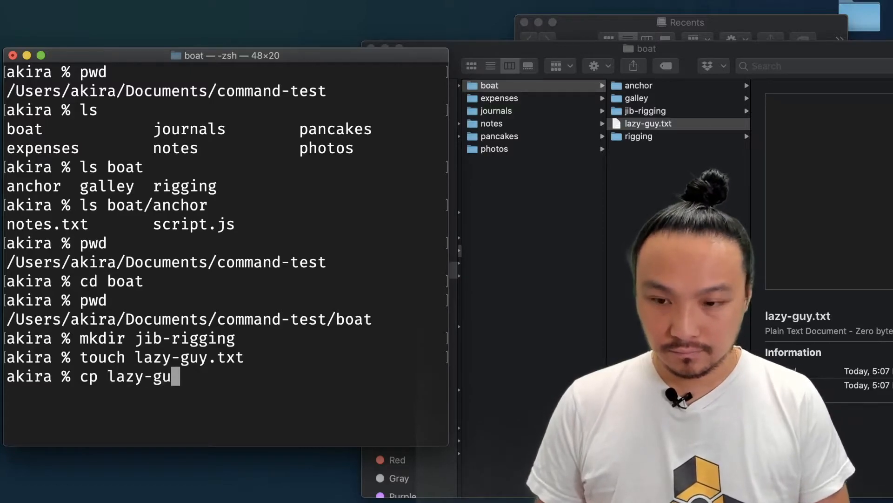
{"action": "type", "text": "y.t"}
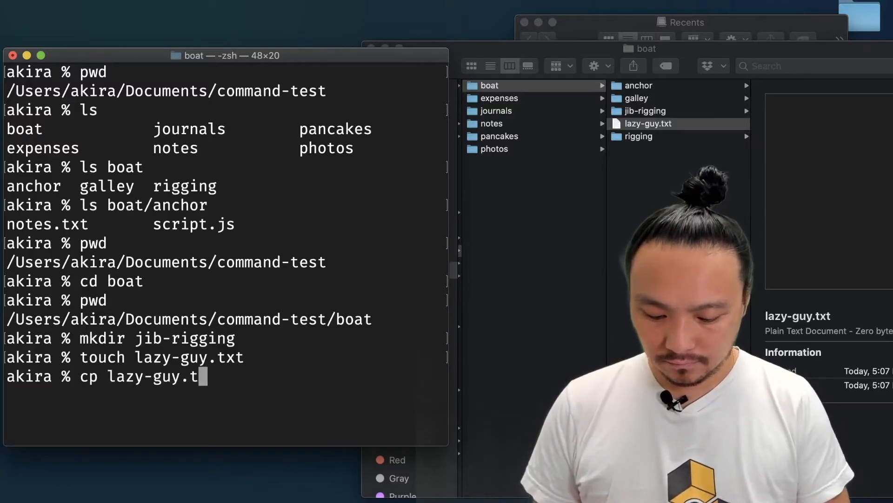
{"action": "type", "text": "xt laz"}
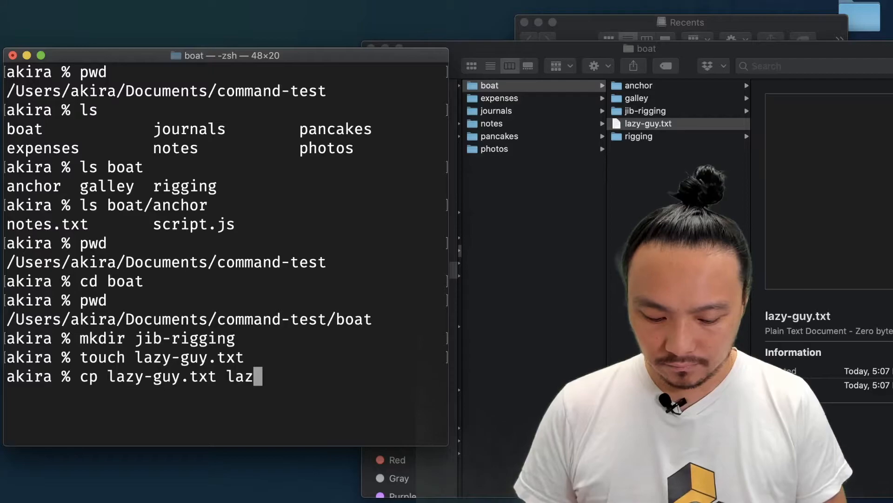
{"action": "type", "text": "y-guy2"}
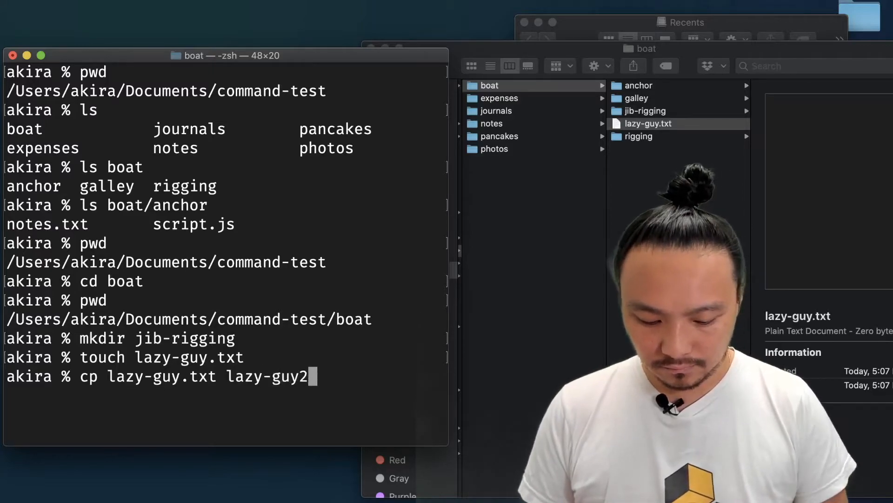
{"action": "type", "text": ".txt"}
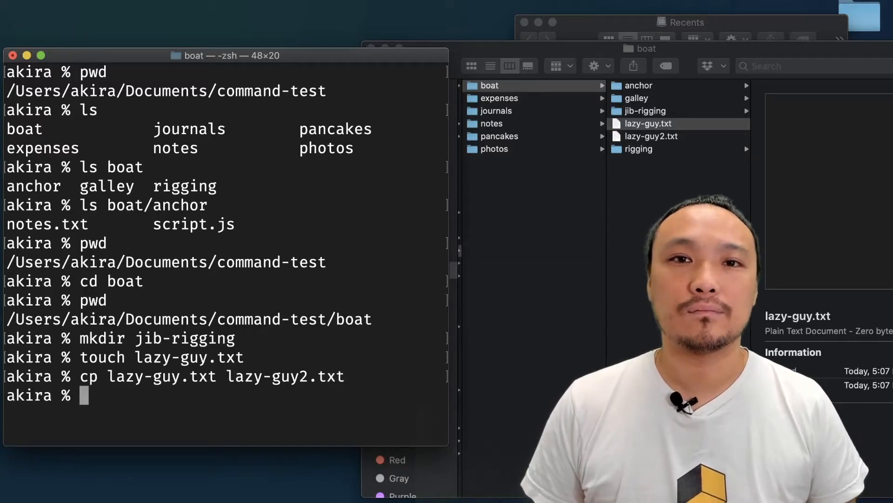
{"action": "type", "text": "cp"}
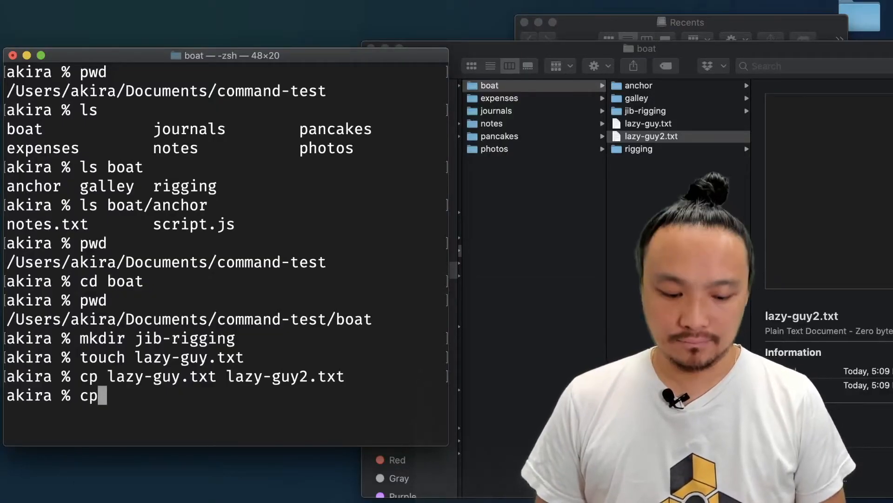
{"action": "type", "text": "-R"}
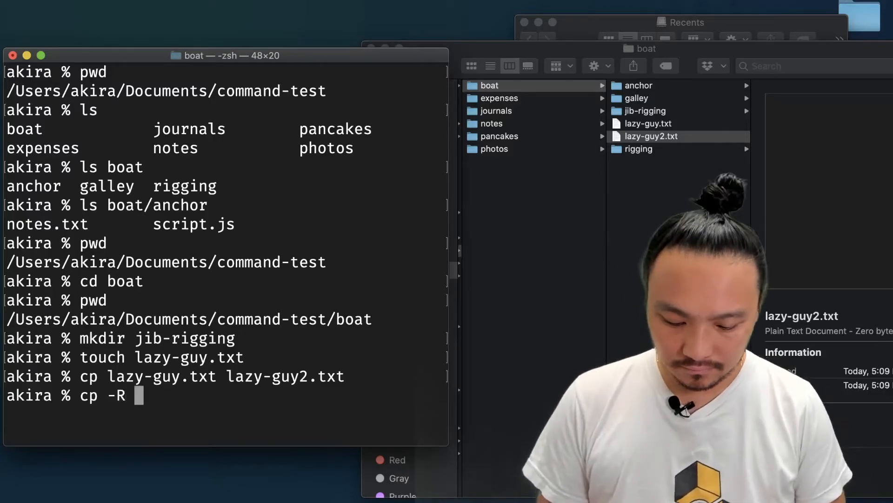
Step: Copy the anchor folder to new-anchor with cp -R and confirm both hold notes.txt and script.js
{"action": "type", "text": "anchor n"}
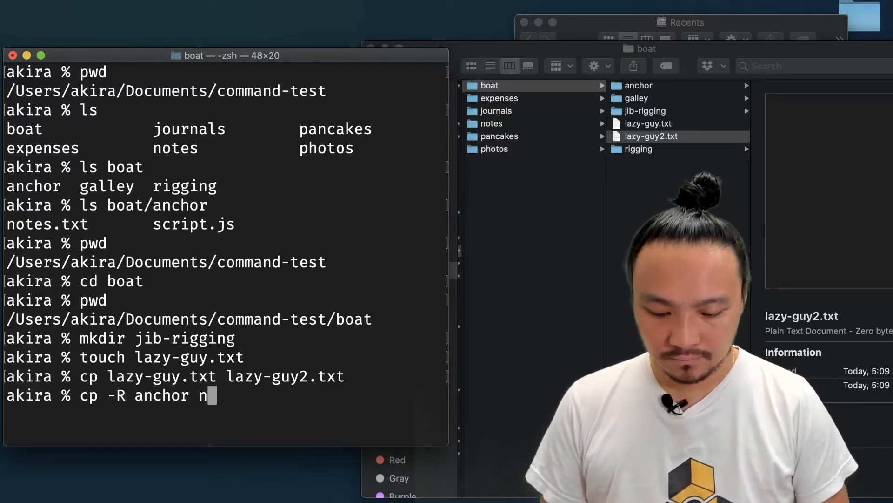
{"action": "type", "text": "ew-anchor"}
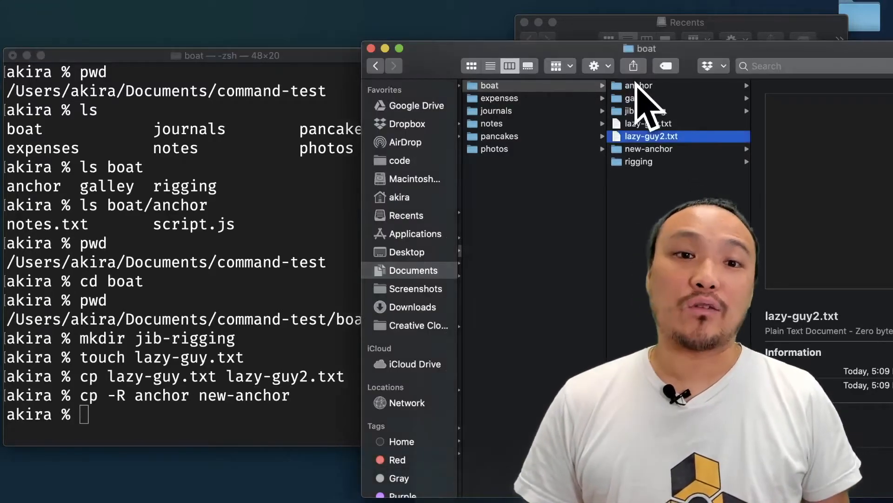
{"action": "left_click", "coordinate": [638, 86]}
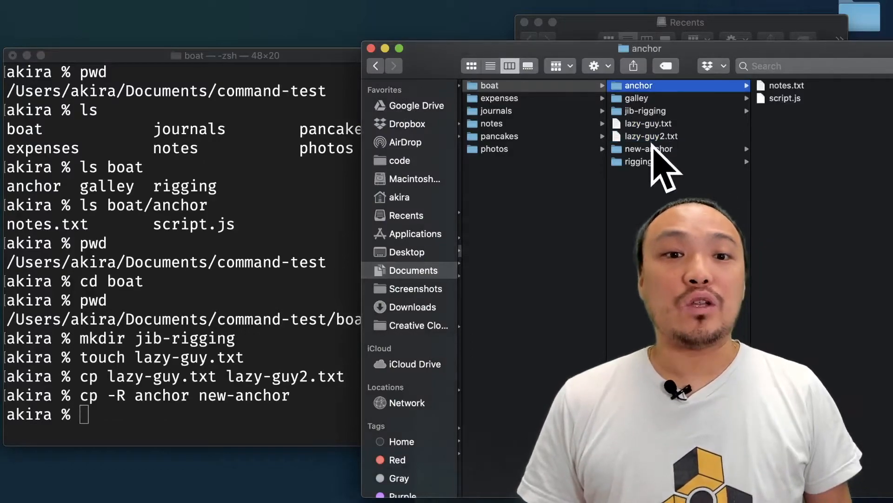
{"action": "left_click", "coordinate": [648, 149]}
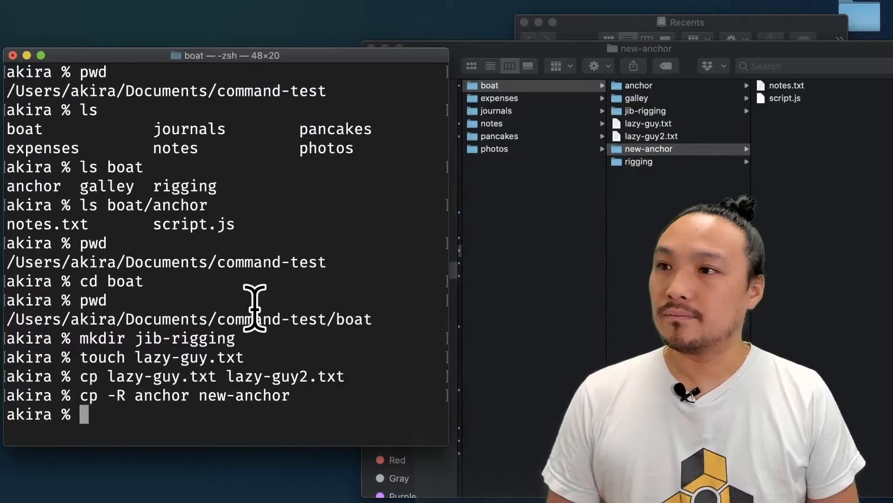
Step: Move lazy-guy.txt into jib-rigging/ with mv and check it in Finder
{"action": "type", "text": "mv"}
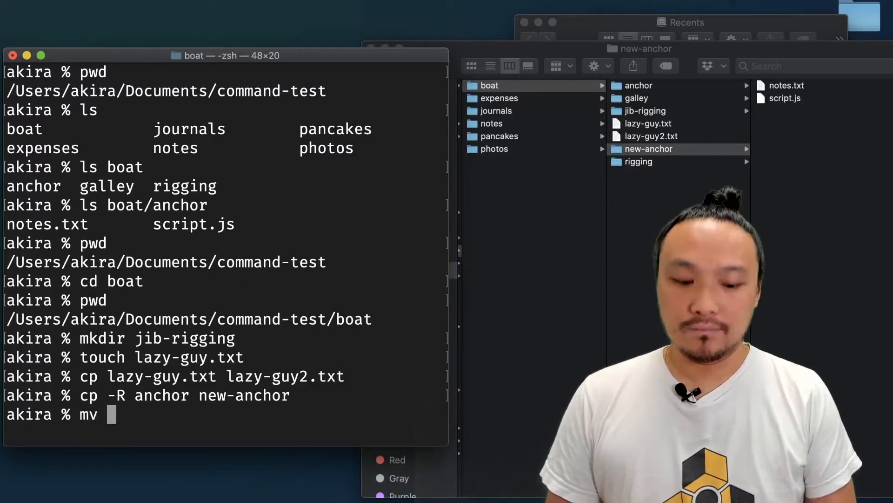
{"action": "type", "text": "lazy-guy"}
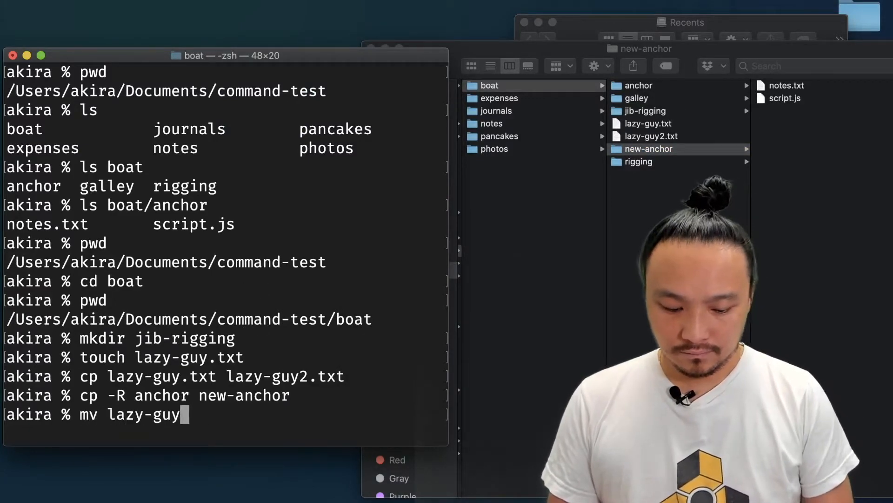
{"action": "type", "text": ".txt"}
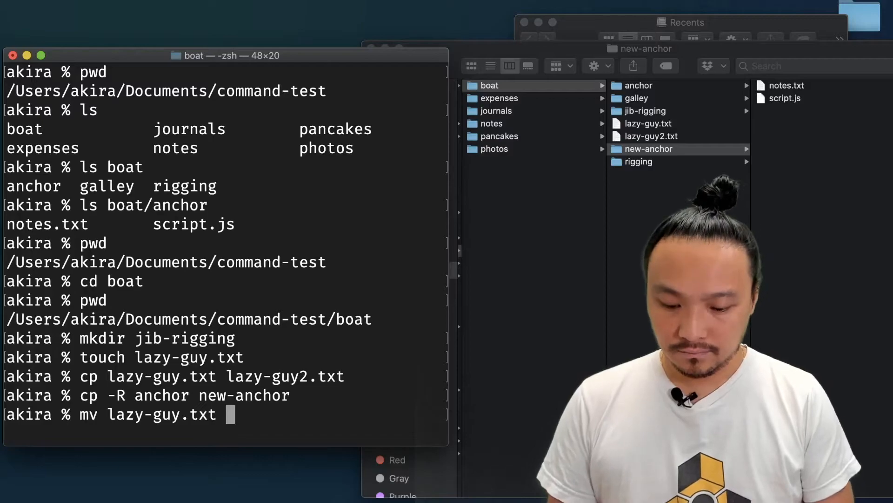
{"action": "type", "text": "jib-rigging/"}
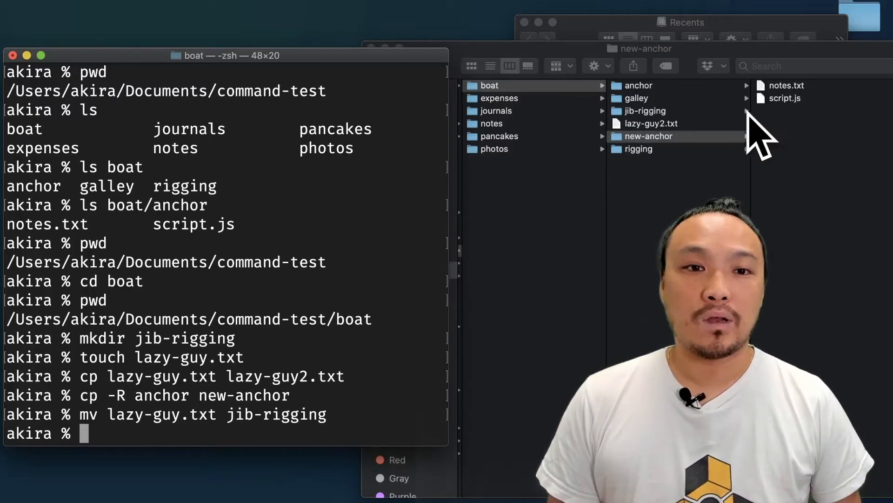
{"action": "left_click", "coordinate": [647, 136]}
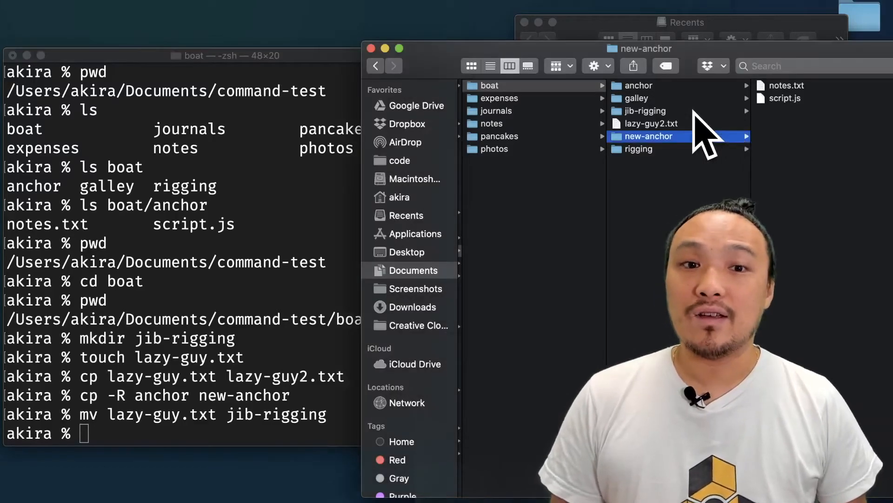
{"action": "left_click", "coordinate": [644, 111]}
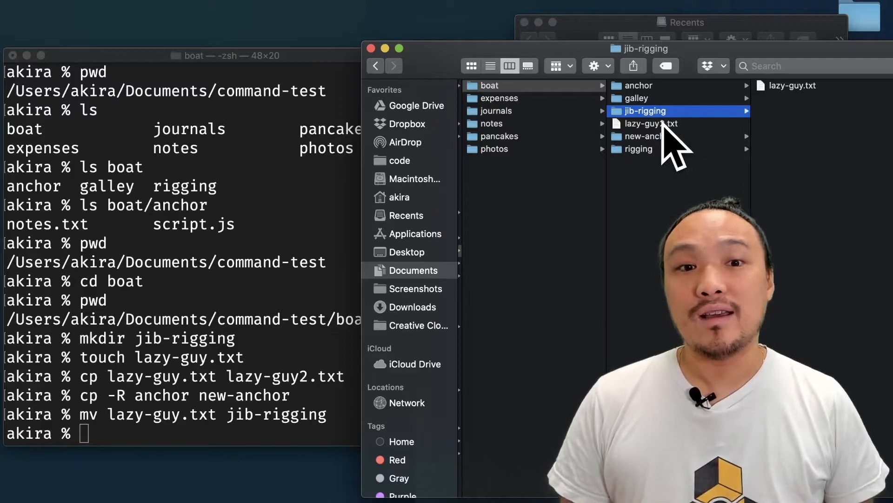
{"action": "left_click", "coordinate": [650, 110]}
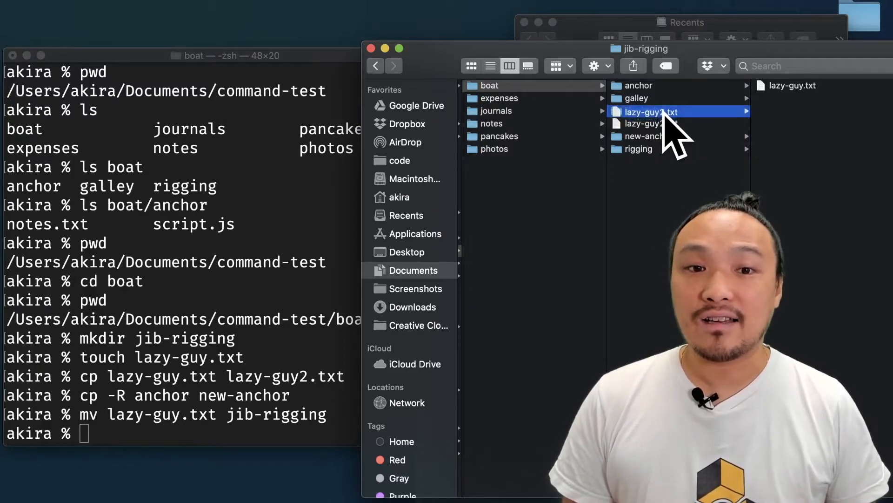
{"action": "left_click", "coordinate": [650, 111]}
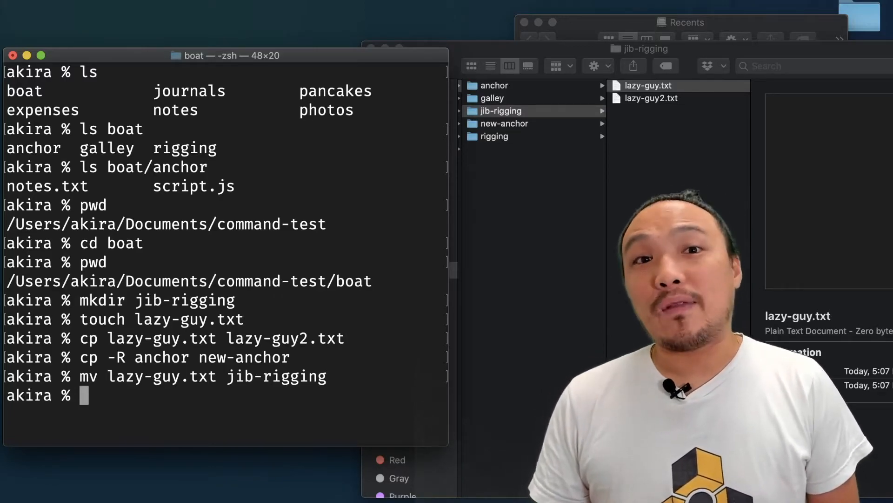
Step: Rename jib-rigging/lazy-guy.txt to jib-rigging/hello.txt with mv and check it in Finder
{"action": "type", "text": "mv"}
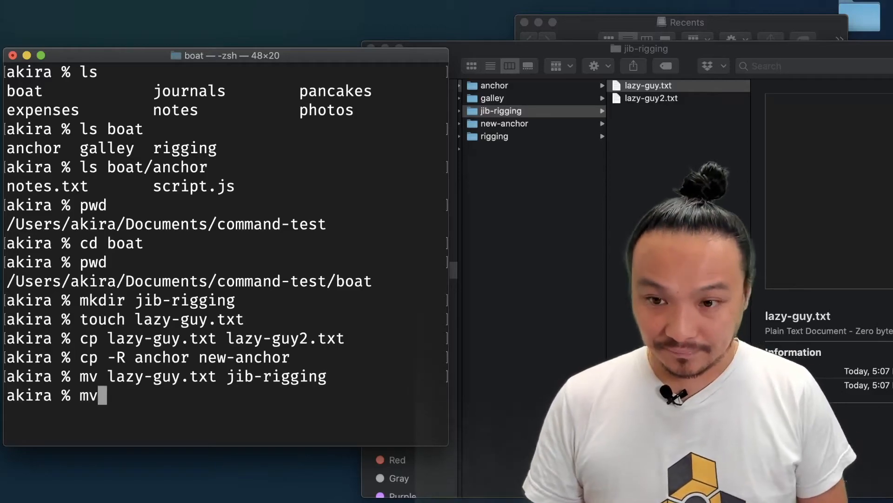
{"action": "type", "text": "ji"}
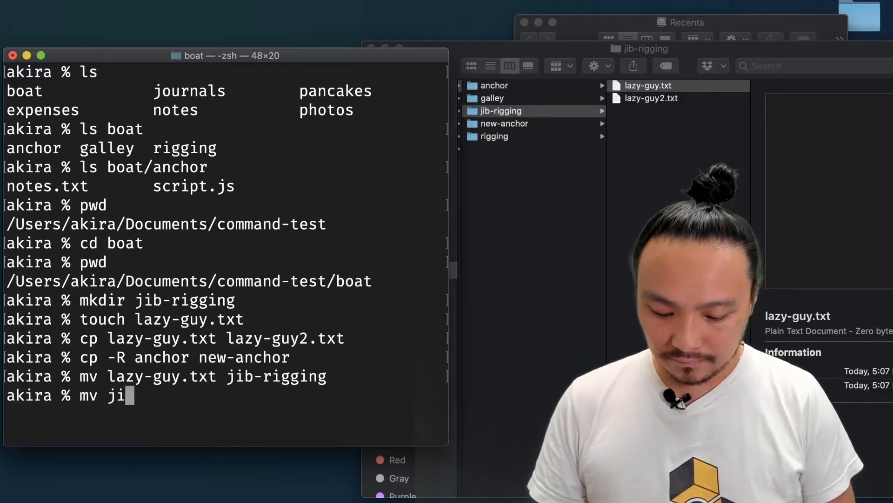
{"action": "type", "text": "b-rigging/lazy"}
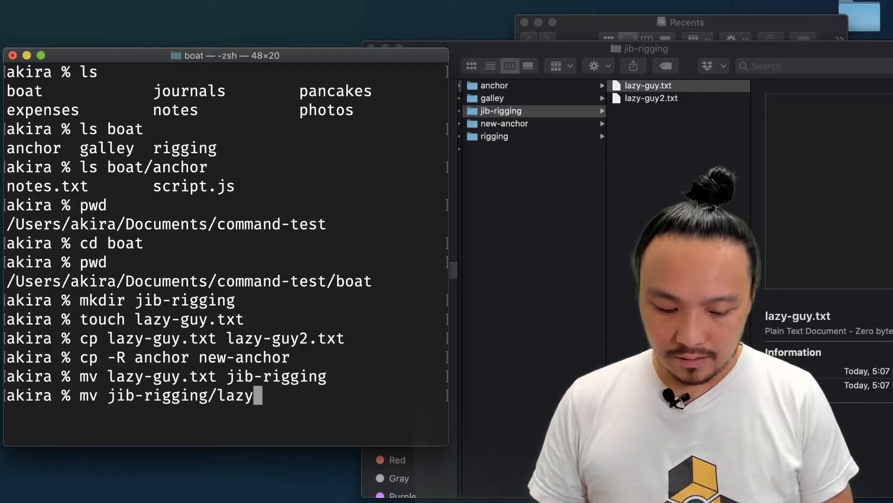
{"action": "type", "text": "-"}
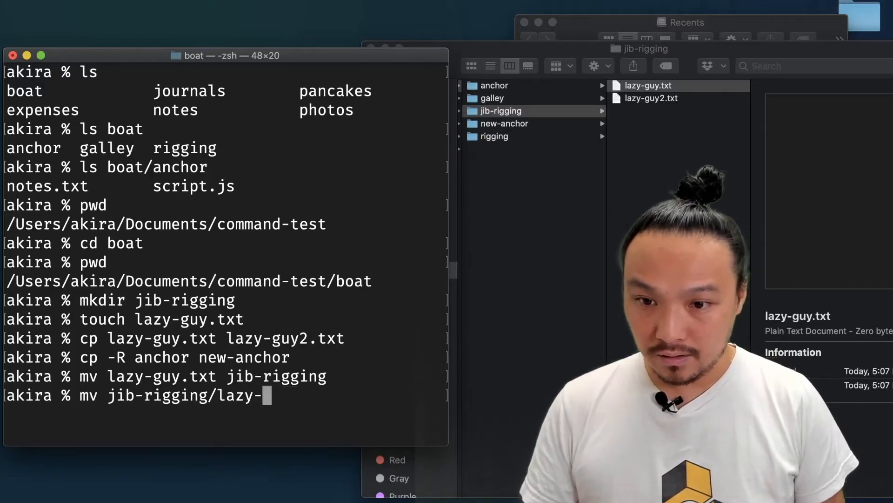
{"action": "type", "text": "guy.txt jib-rigging/"}
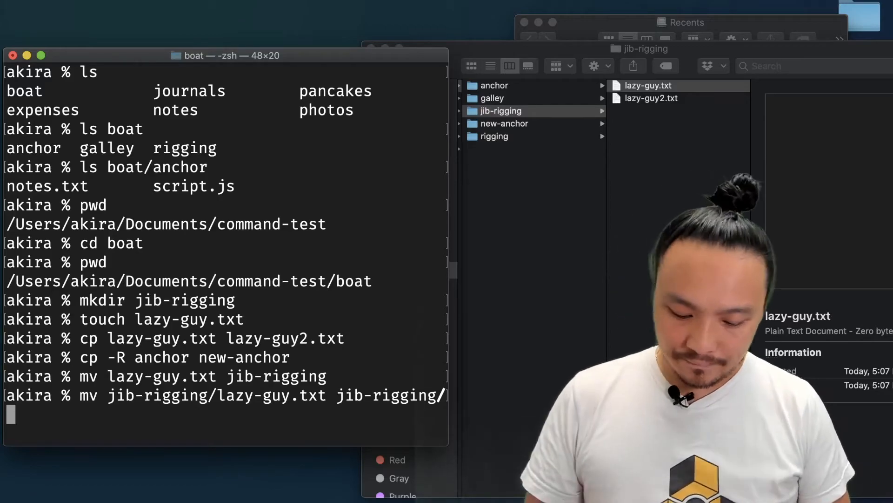
{"action": "type", "text": "hello.txt"}
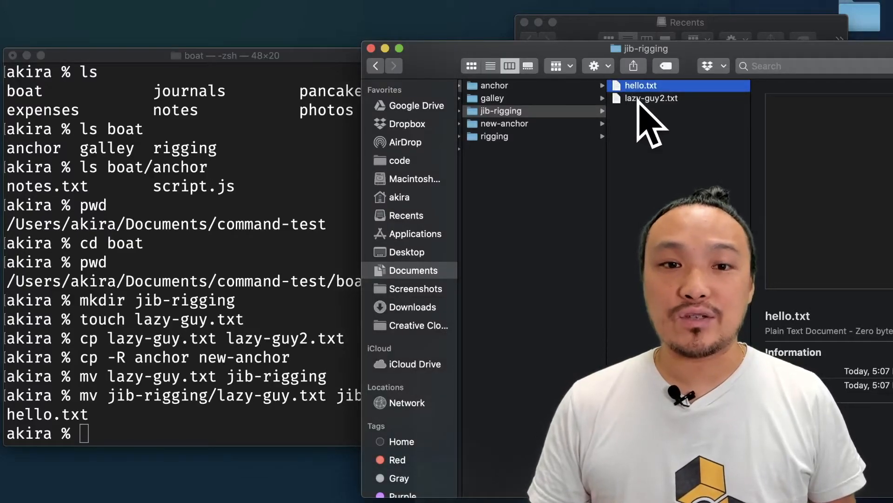
{"action": "left_click", "coordinate": [652, 98]}
{"action": "type", "text": "ssdf"}
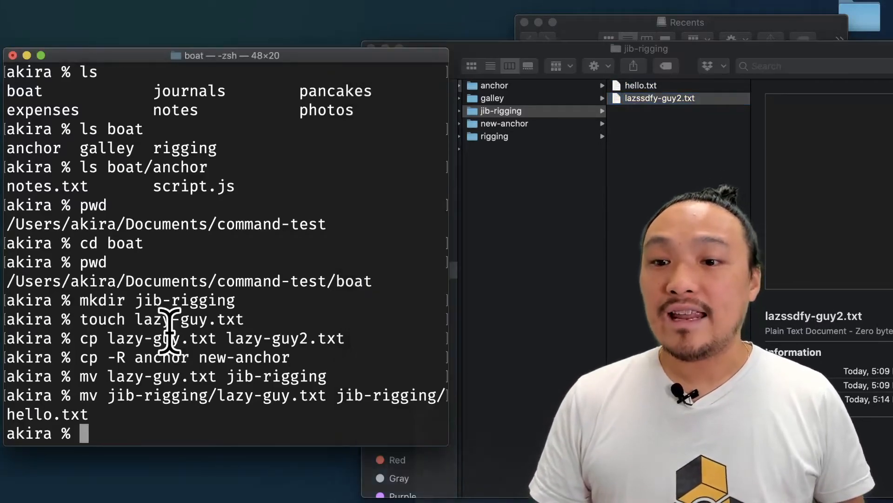
{"action": "mouse_move", "coordinate": [556, 347]}
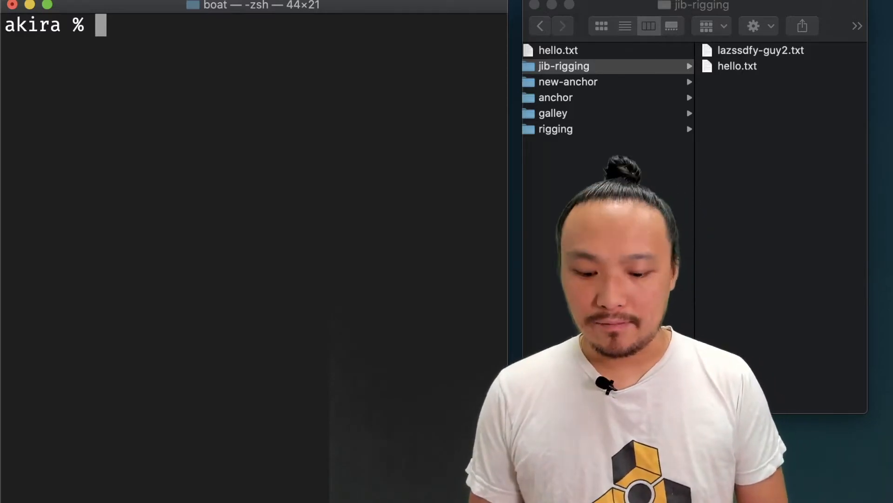
Step: Delete jib-rigging/hello.txt with rm, then remove the jib-rigging folder recursively with rm -r
{"action": "type", "text": "rm"}
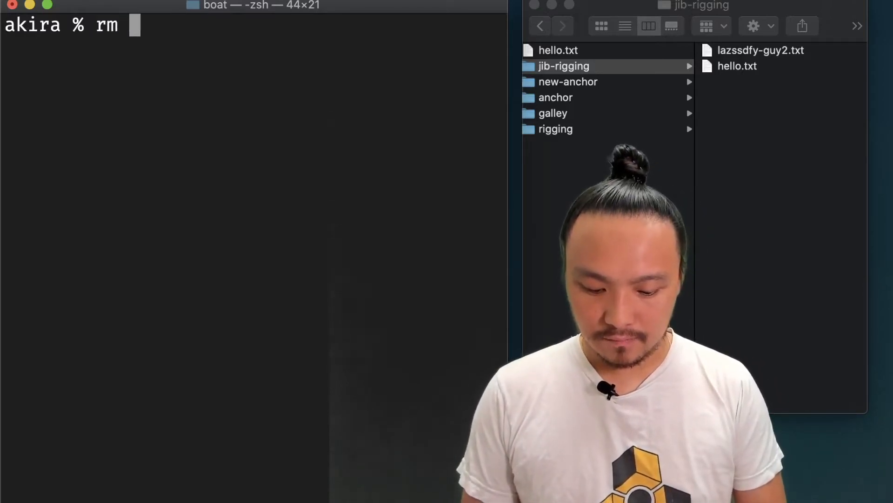
{"action": "type", "text": "jib-rigging/hello.txt"}
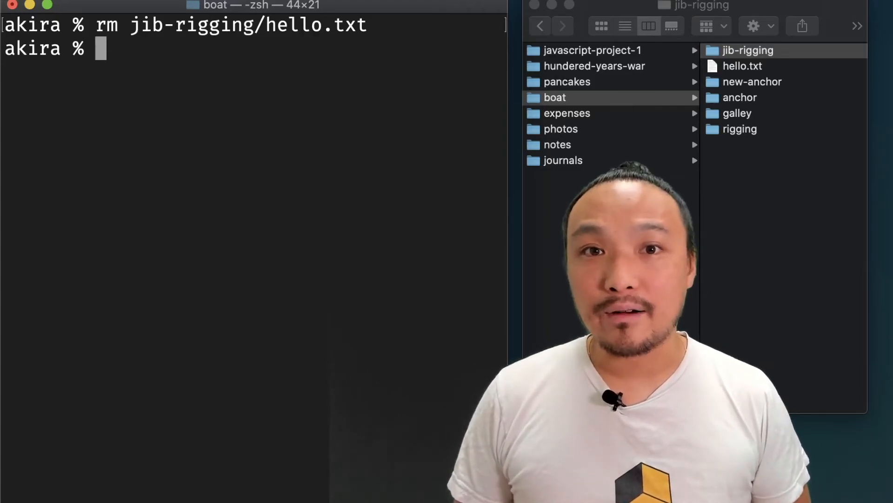
{"action": "type", "text": "rm -r jib-rigging/"}
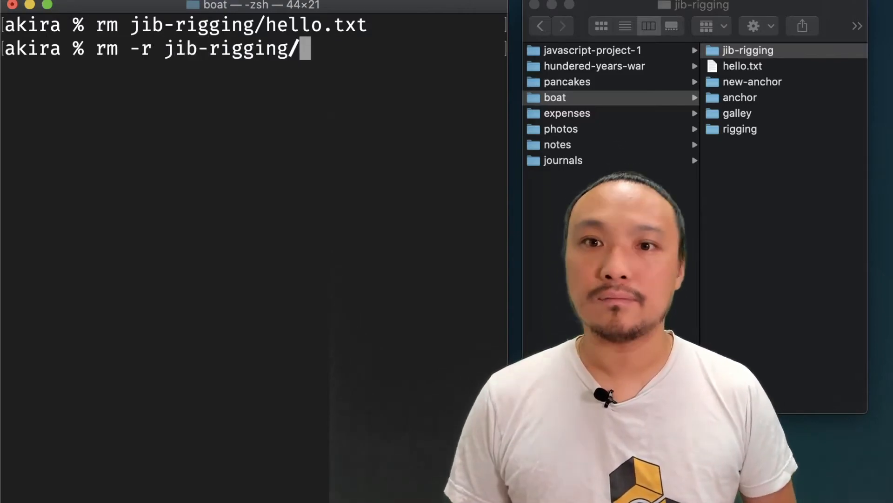
{"action": "key", "text": "Enter"}
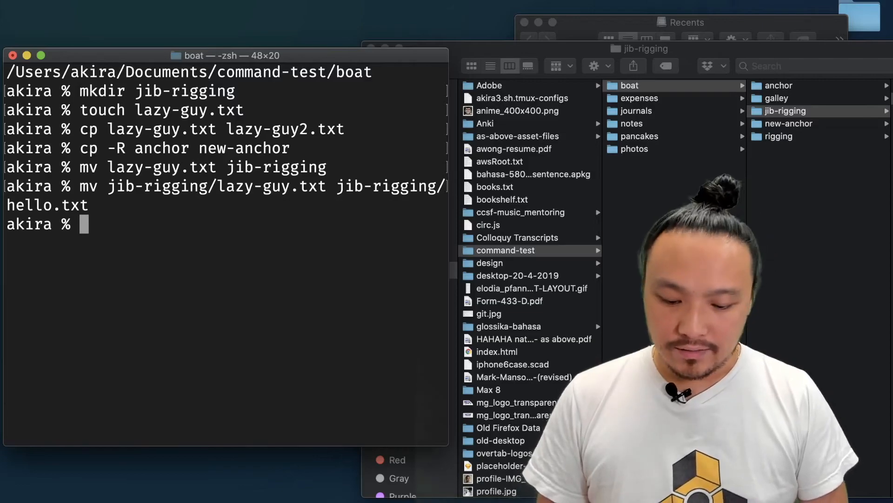
Step: Run pwd to confirm boat, ls for its five folders, and ls .. for the parent
{"action": "type", "text": "pwd"}
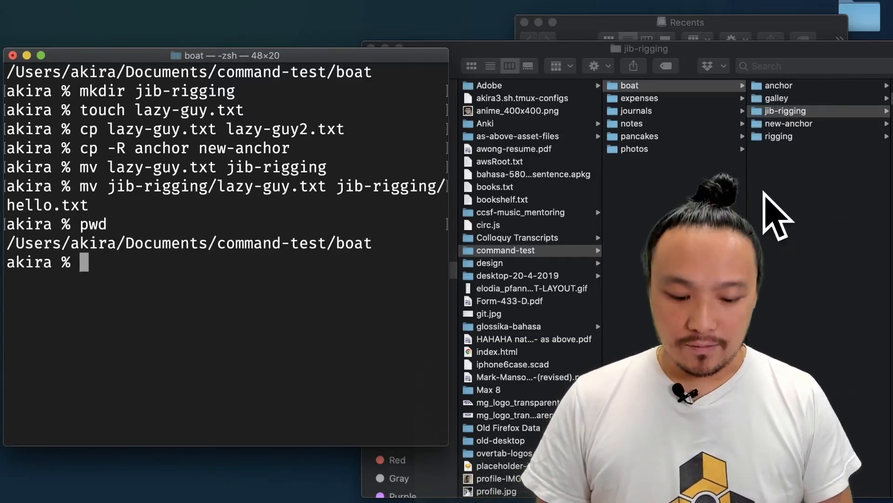
{"action": "type", "text": "ls"}
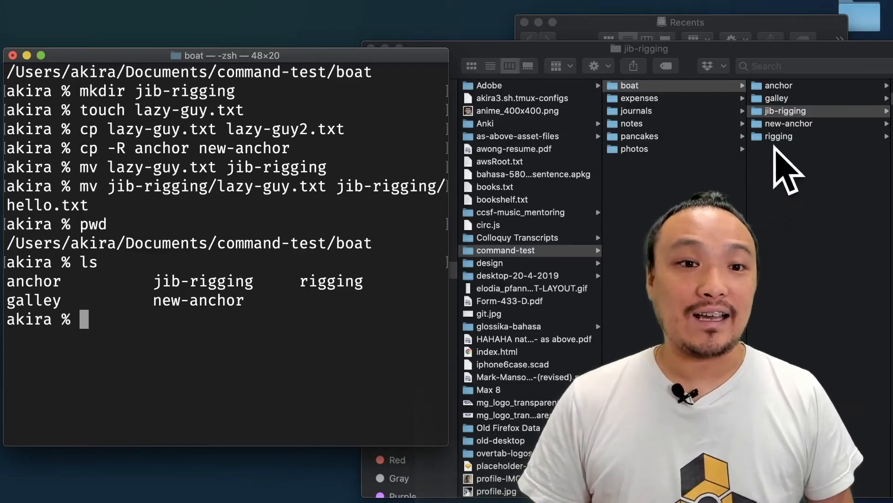
{"action": "mouse_move", "coordinate": [826, 177]}
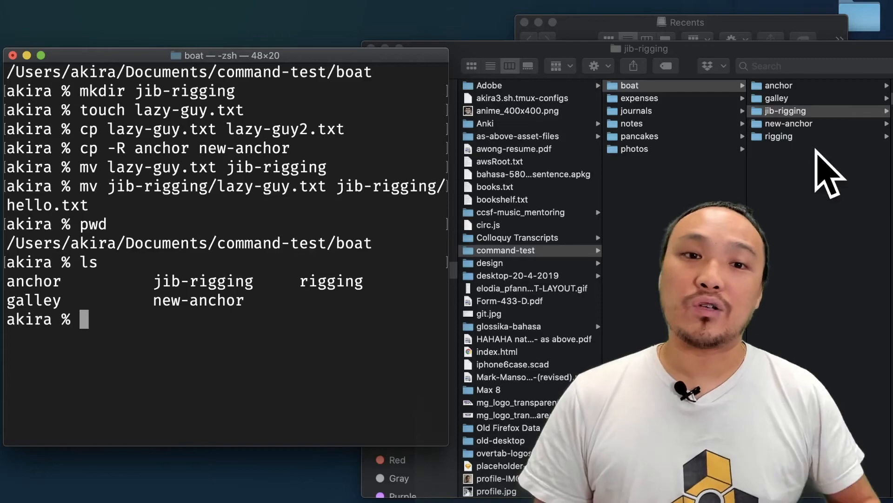
{"action": "mouse_move", "coordinate": [653, 207]}
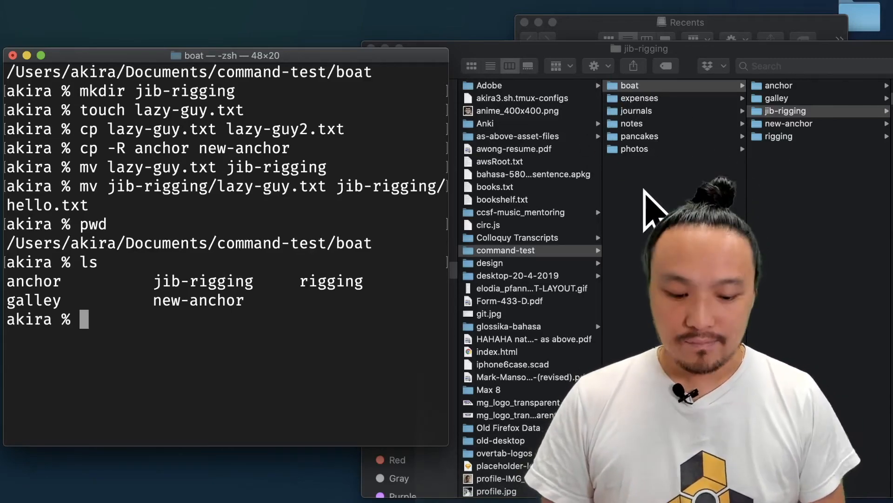
{"action": "type", "text": "ls .."}
{"action": "type", "text": "cp"}
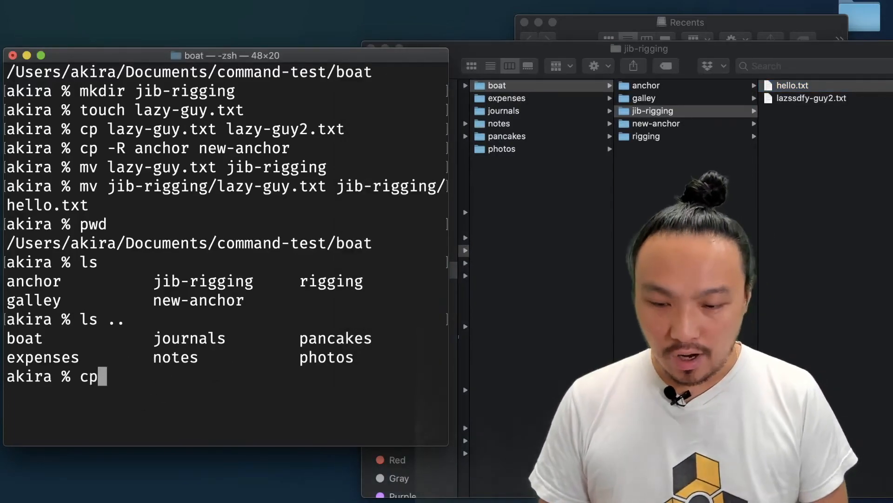
Step: Copy jib-rigging/hello.txt into the current boat folder using cp with the . path
{"action": "type", "text": "jib-rigging/"}
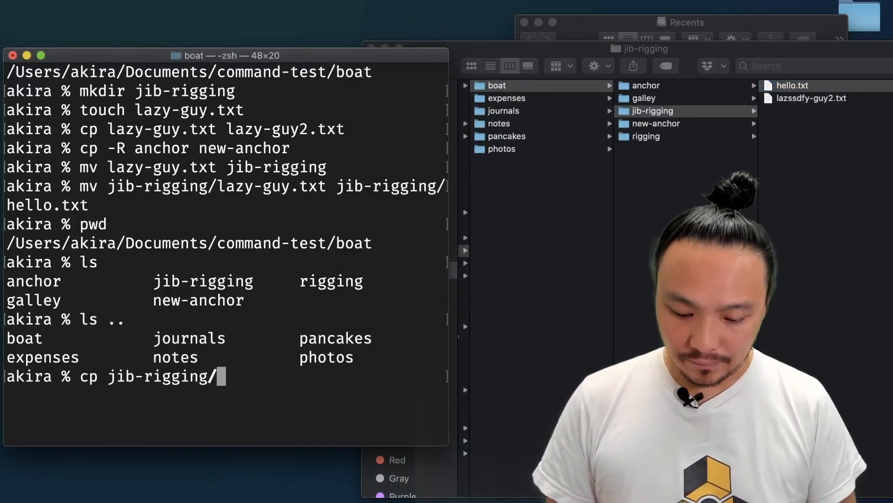
{"action": "type", "text": "hello.txt"}
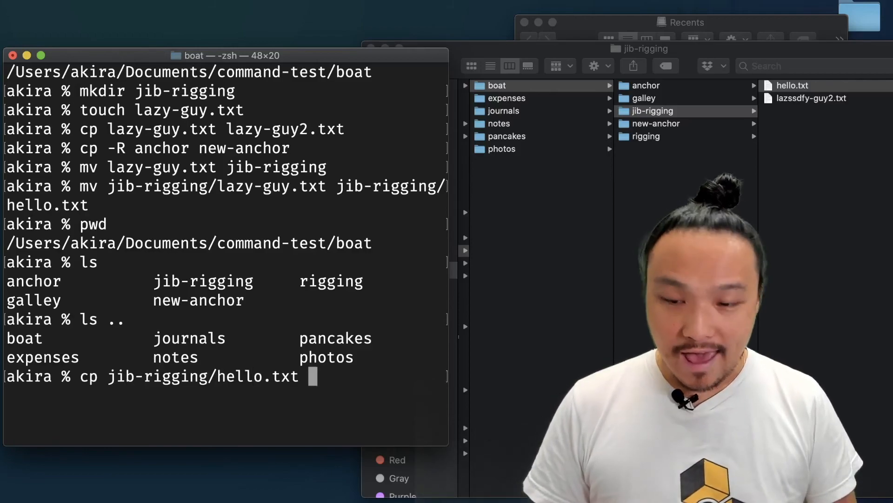
{"action": "type", "text": "."}
{"action": "type", "text": "ls"}
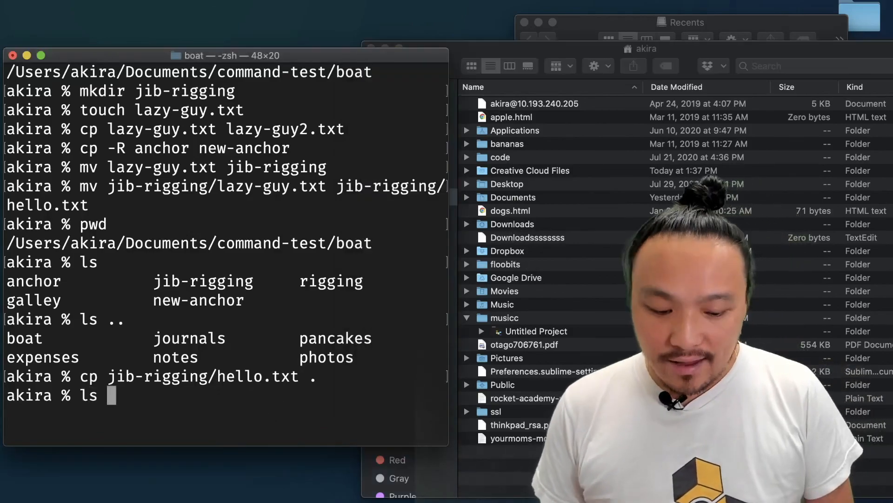
Step: List the home folder's contents with ls ~
{"action": "type", "text": "~"}
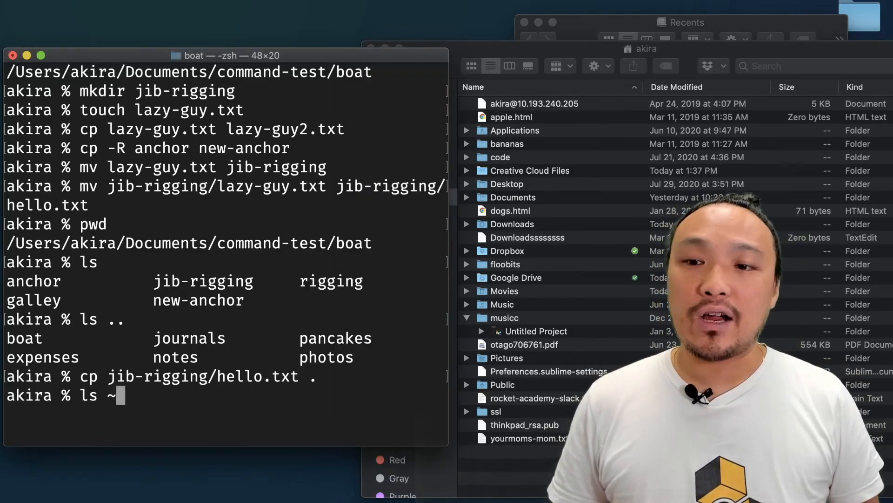